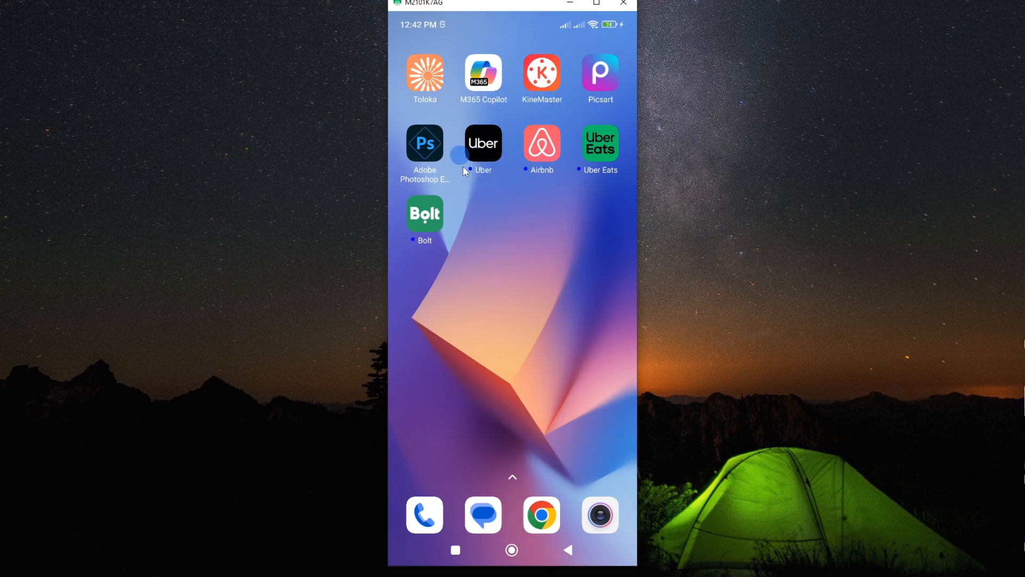
{"action": "mouse_move", "coordinate": [488, 201]}
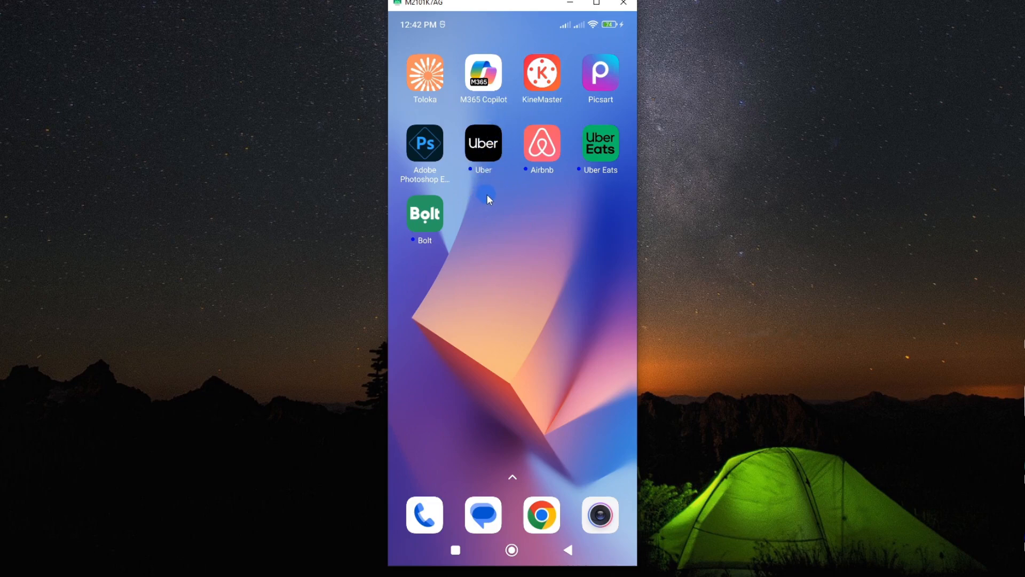
{"action": "mouse_move", "coordinate": [483, 144]}
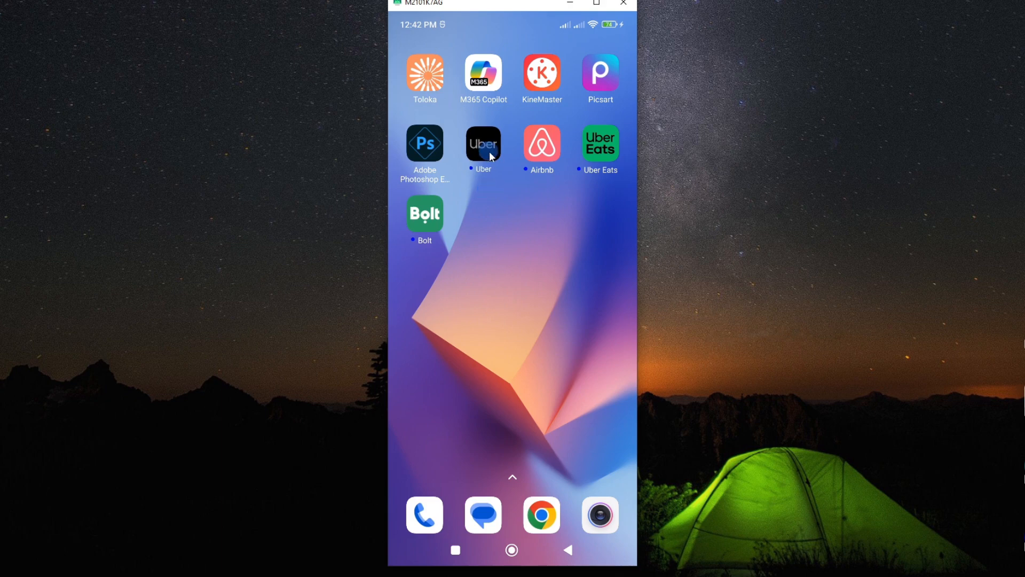
- Reach the Manage apps list in Settings and scroll down until Uber and Uber Eats appear
{"action": "left_click", "coordinate": [482, 145]}
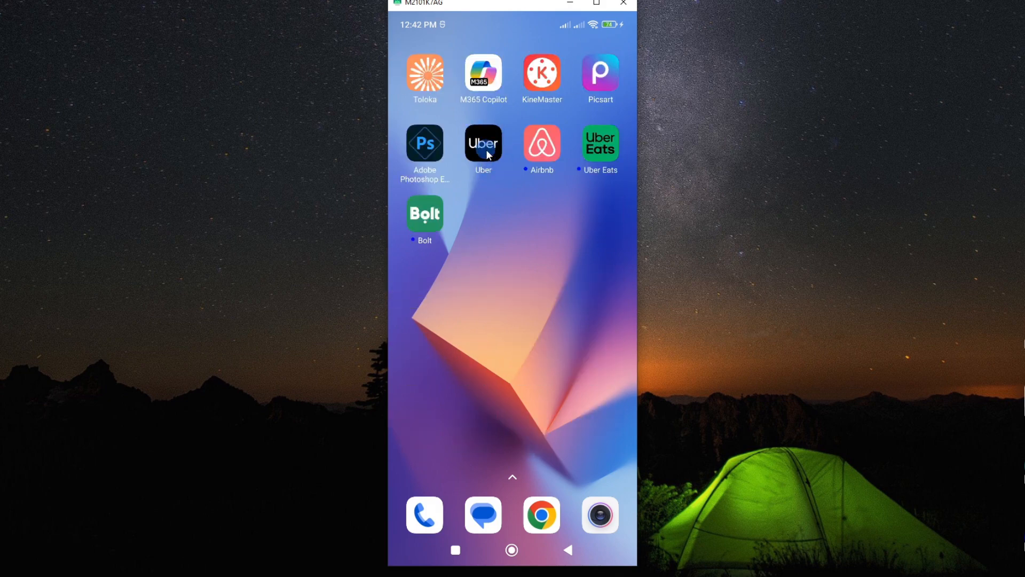
{"action": "mouse_move", "coordinate": [503, 156]}
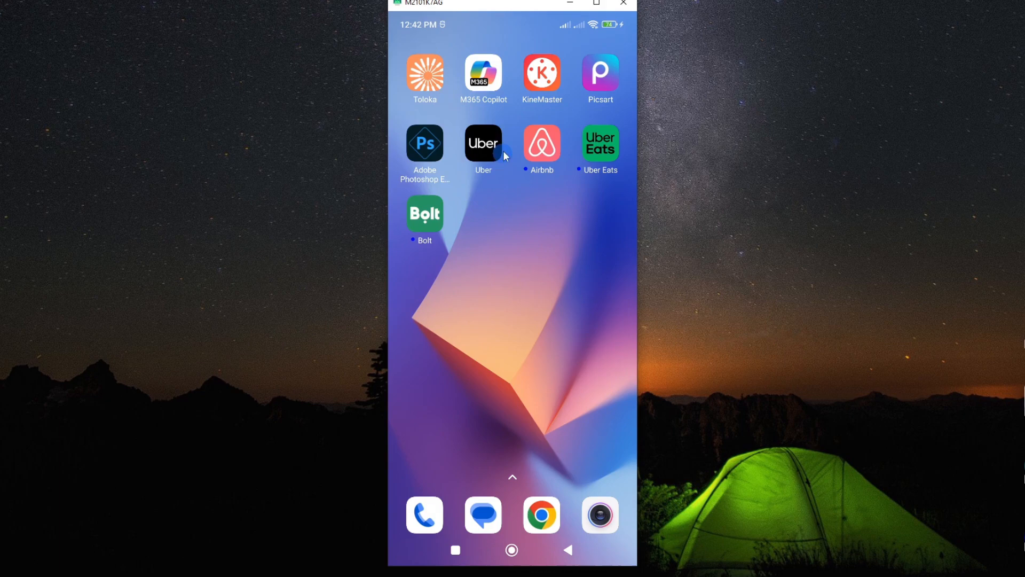
{"action": "scroll", "scroll_direction": "left", "scroll_amount": 3}
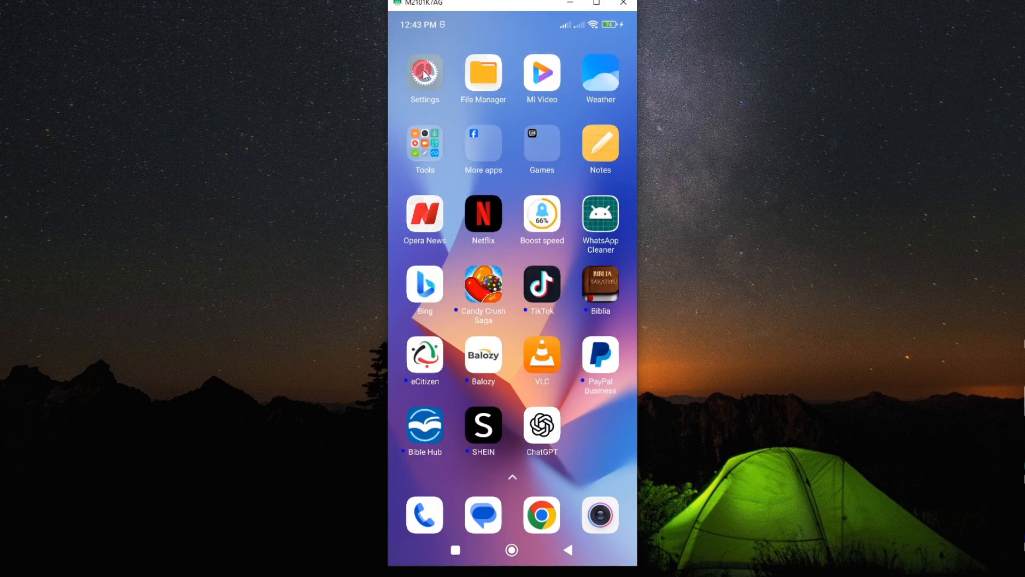
{"action": "left_click", "coordinate": [424, 73]}
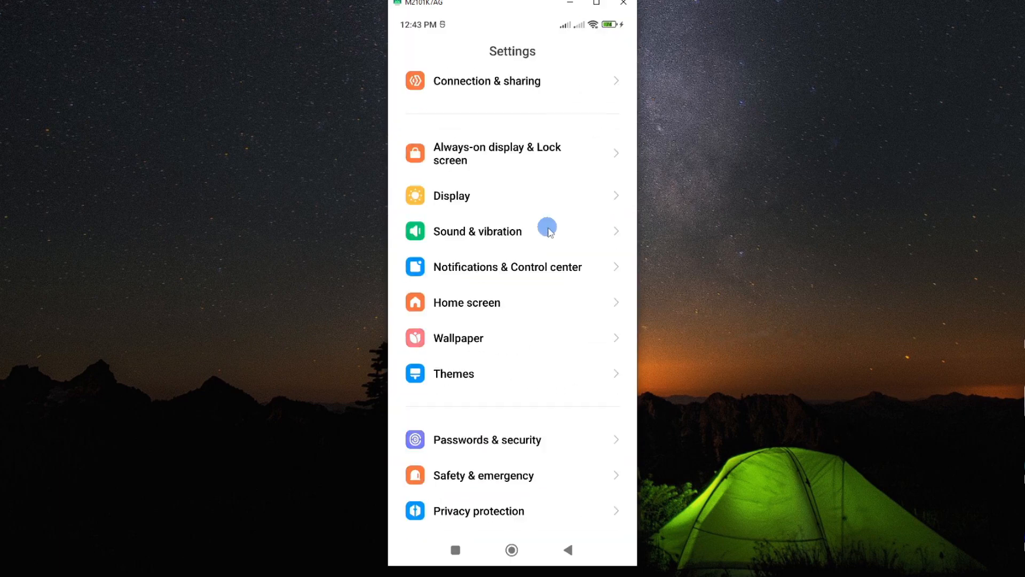
{"action": "scroll", "scroll_direction": "down", "scroll_amount": 3}
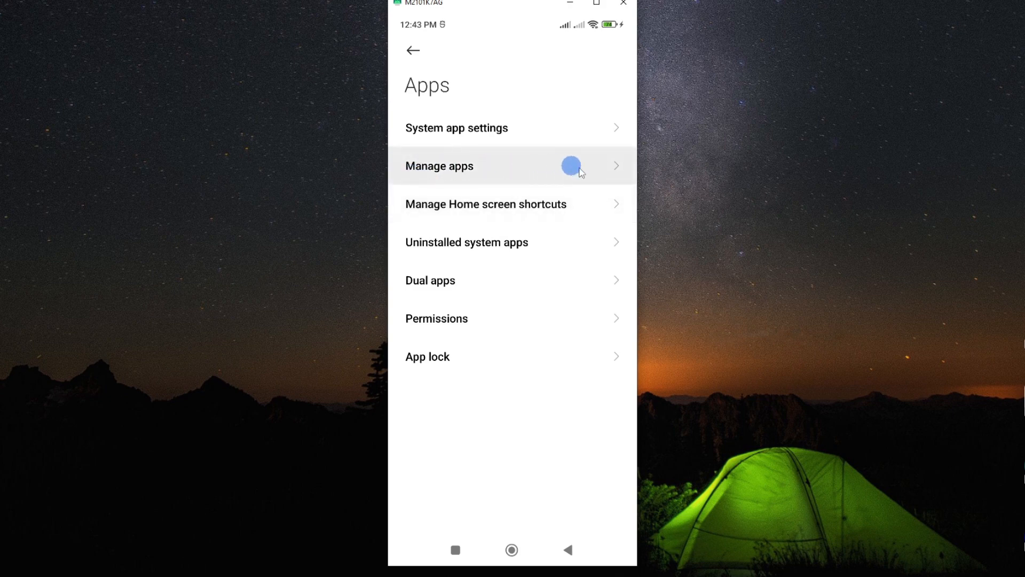
{"action": "left_click", "coordinate": [439, 165]}
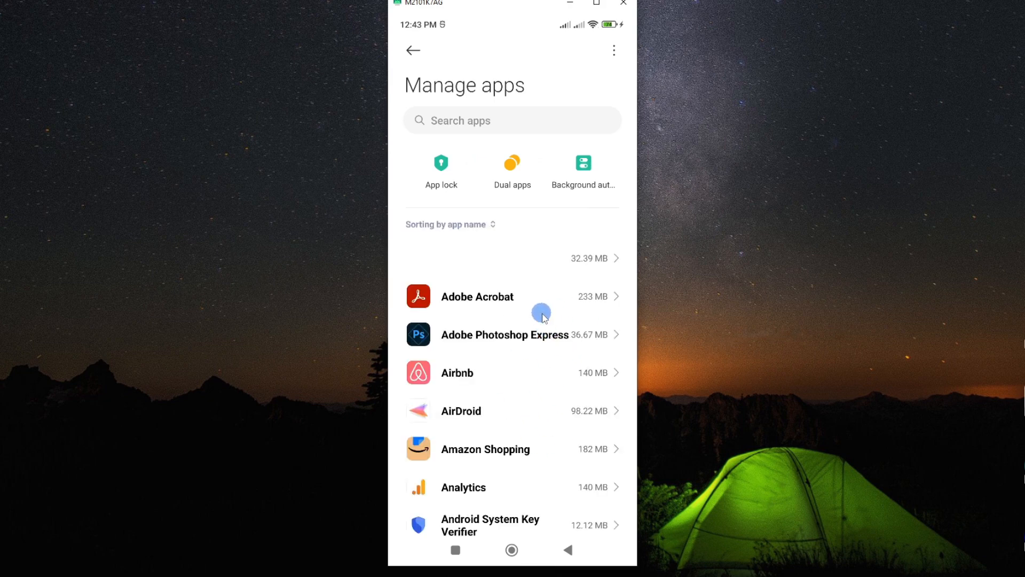
{"action": "scroll", "scroll_direction": "down", "scroll_amount": 3}
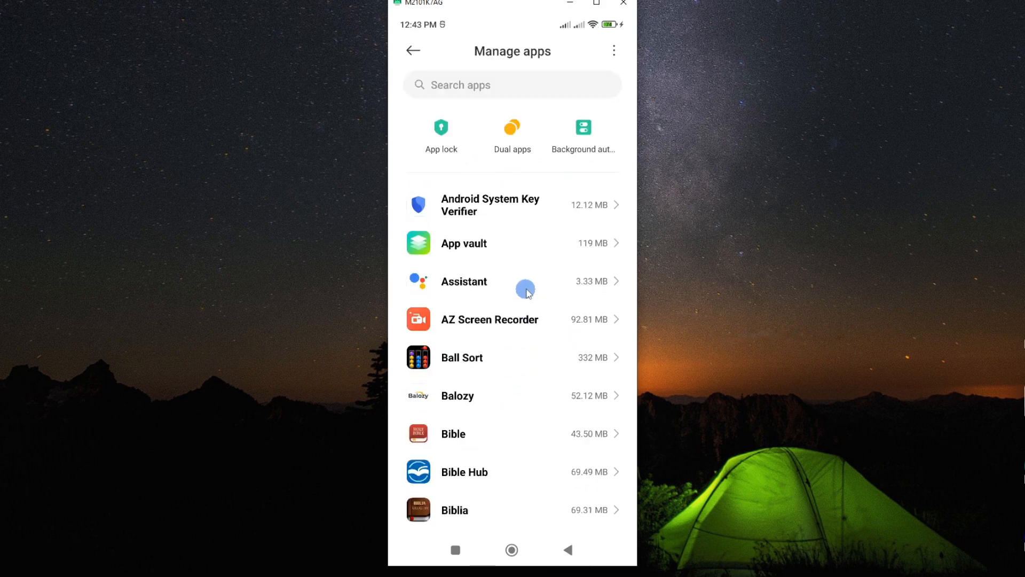
{"action": "scroll", "scroll_direction": "down", "scroll_amount": 3}
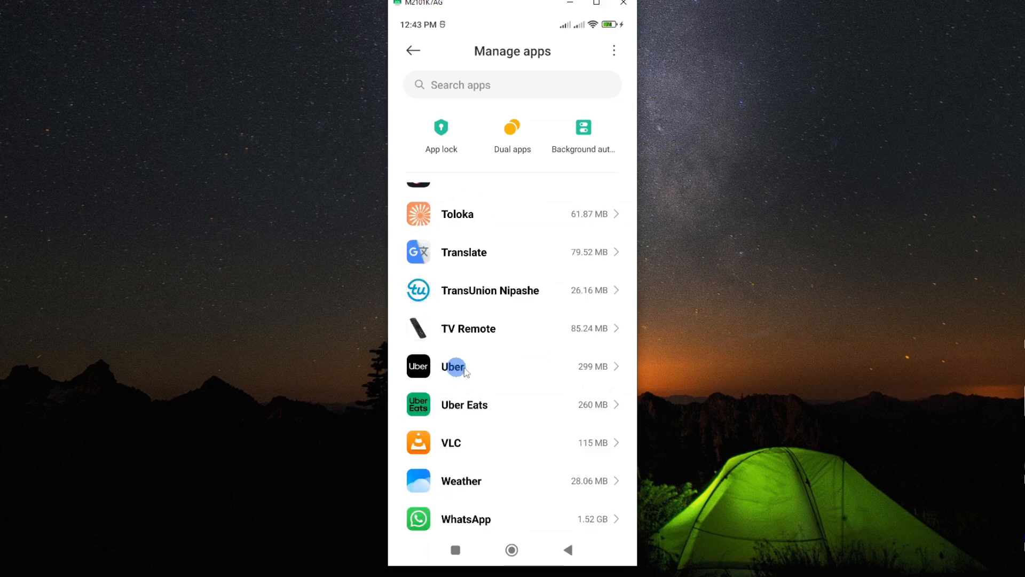
- Bring up Uber's App info page from the Manage apps list
{"action": "left_click", "coordinate": [454, 366]}
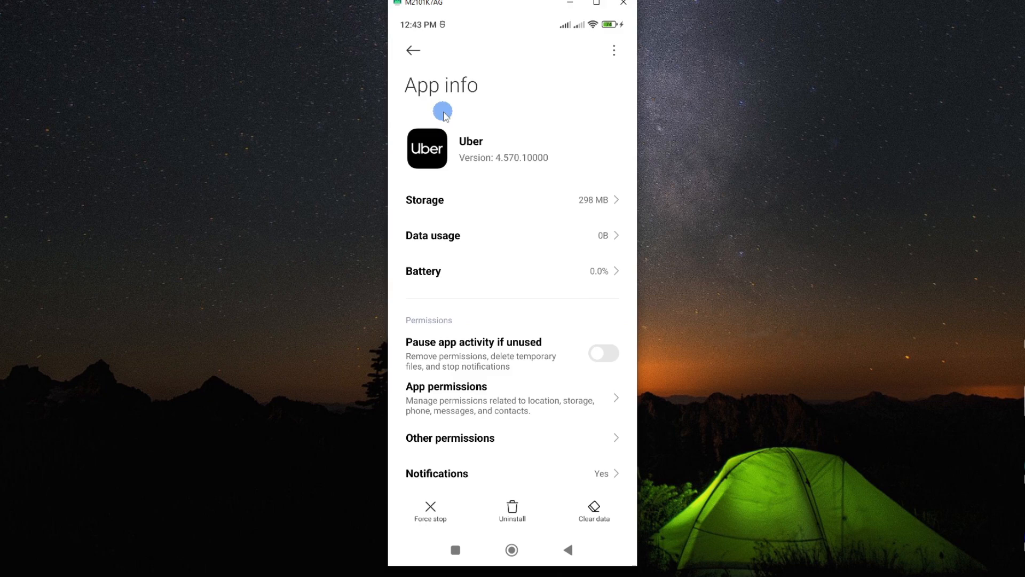
{"action": "mouse_move", "coordinate": [532, 331]}
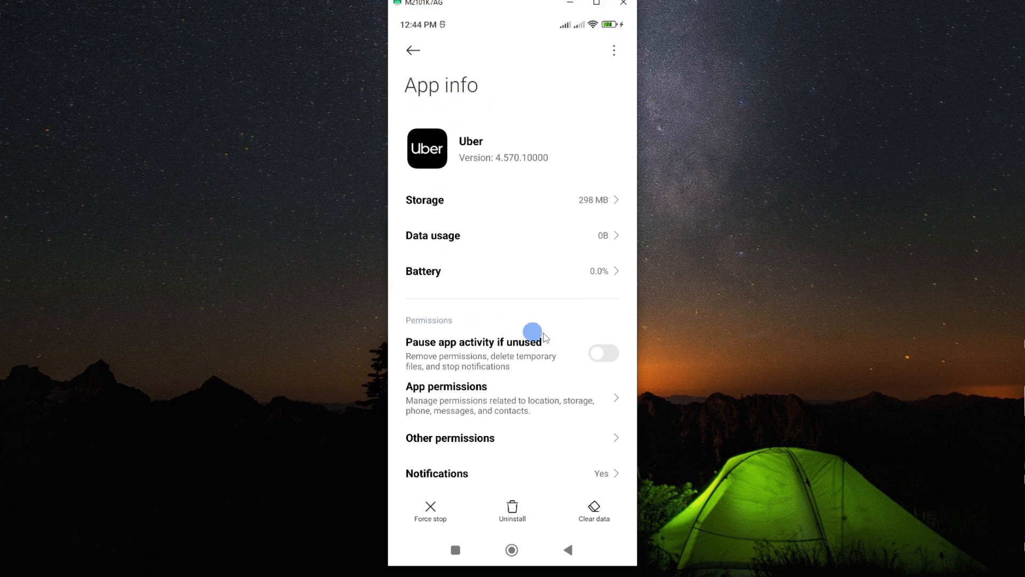
{"action": "mouse_move", "coordinate": [519, 258]}
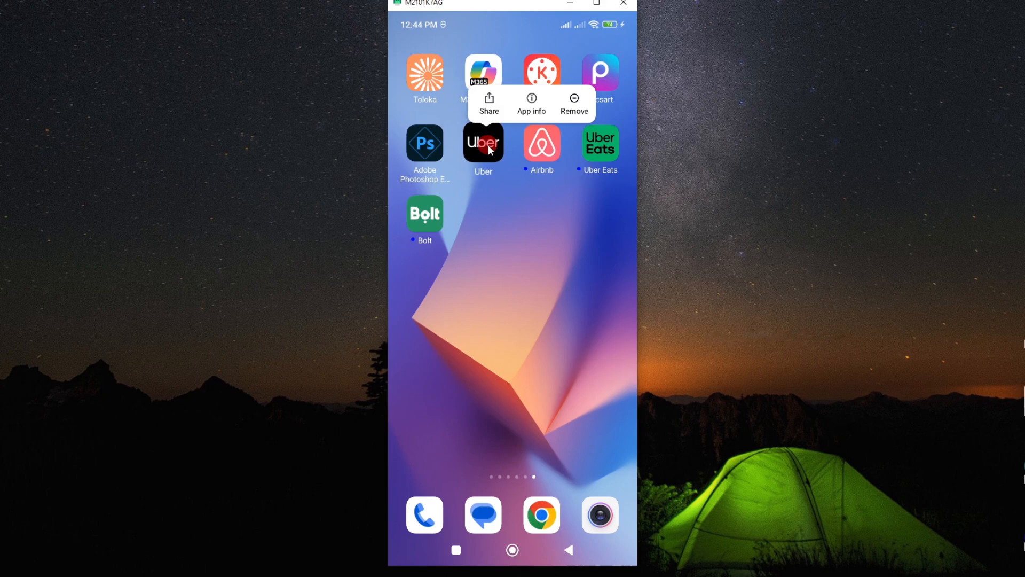
{"action": "mouse_move", "coordinate": [554, 99]}
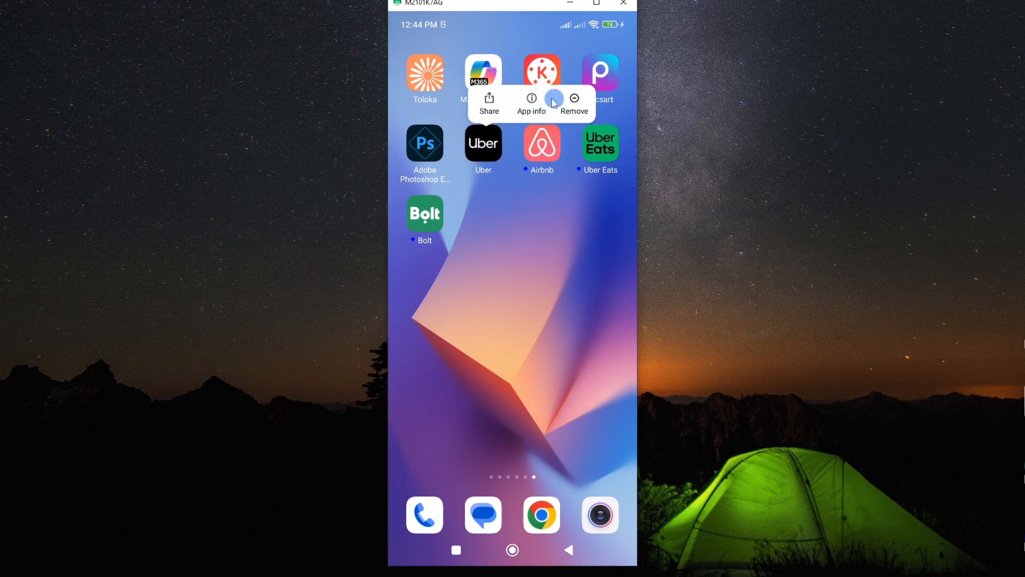
- Reach Uber's App info page via the home-screen long-press shortcut
{"action": "left_click", "coordinate": [531, 104]}
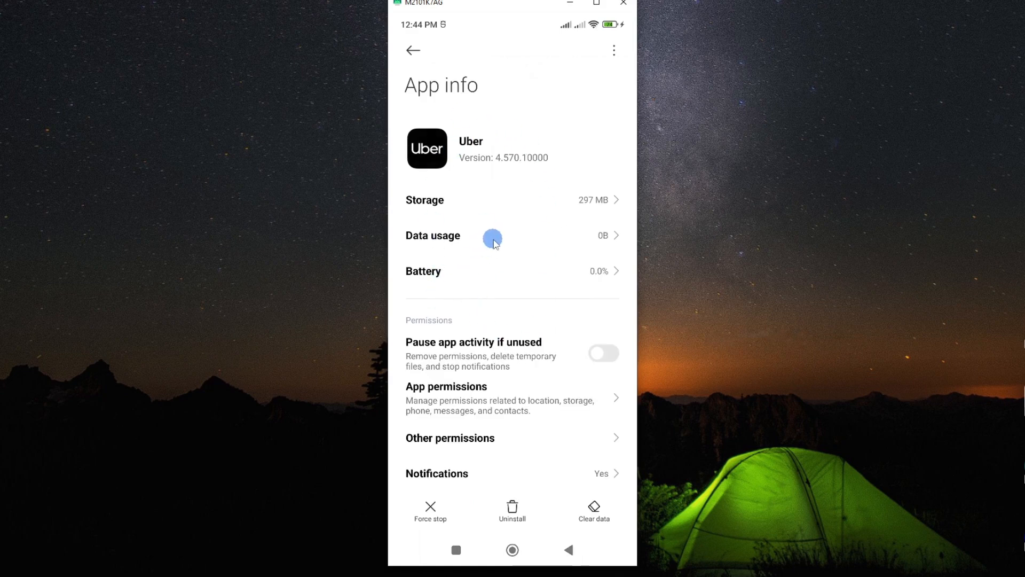
{"action": "mouse_move", "coordinate": [480, 189]}
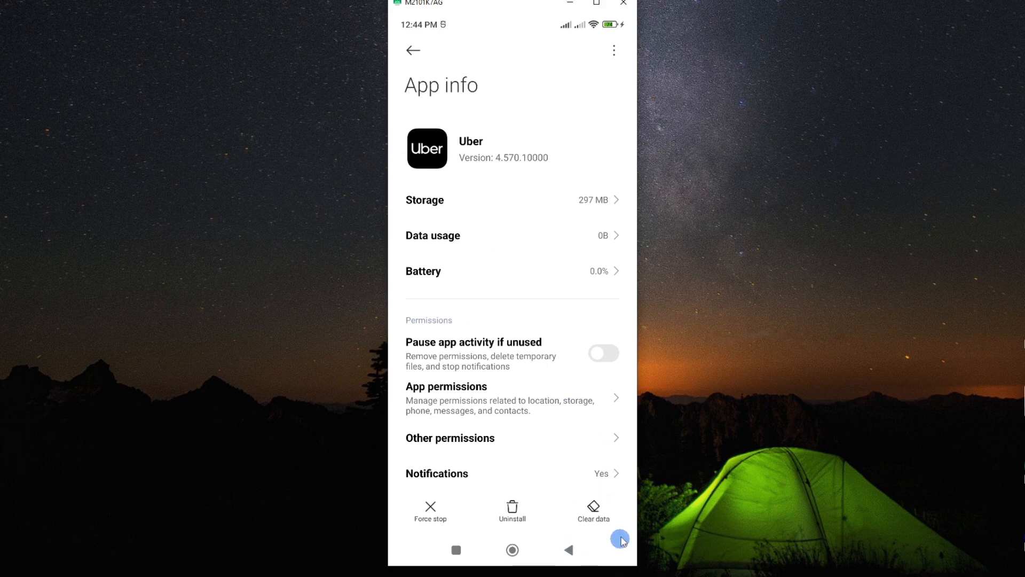
{"action": "mouse_move", "coordinate": [444, 200]}
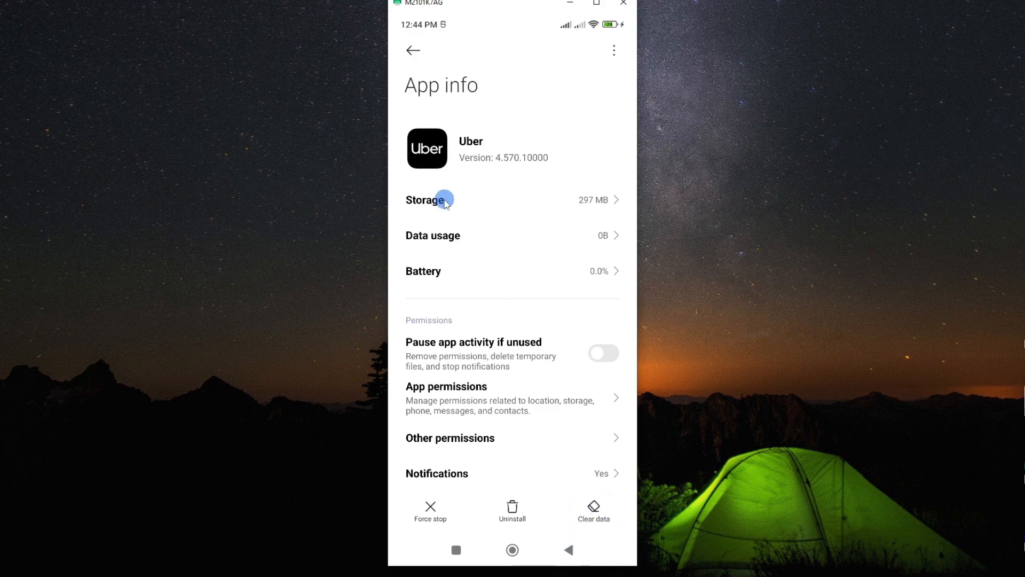
- Show Uber's storage breakdown with total, app size, user data and cache
{"action": "left_click", "coordinate": [428, 200]}
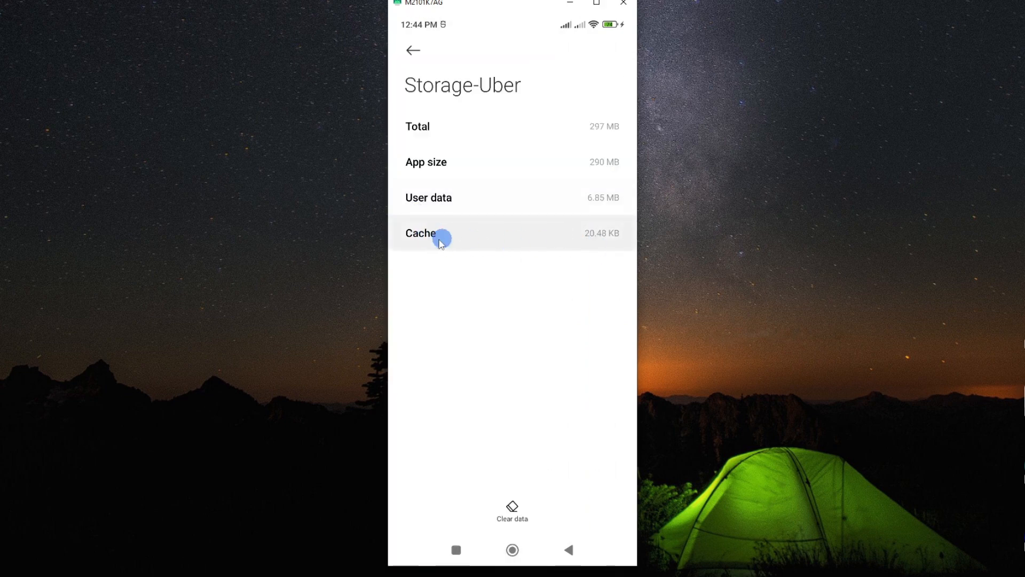
{"action": "mouse_move", "coordinate": [540, 250]}
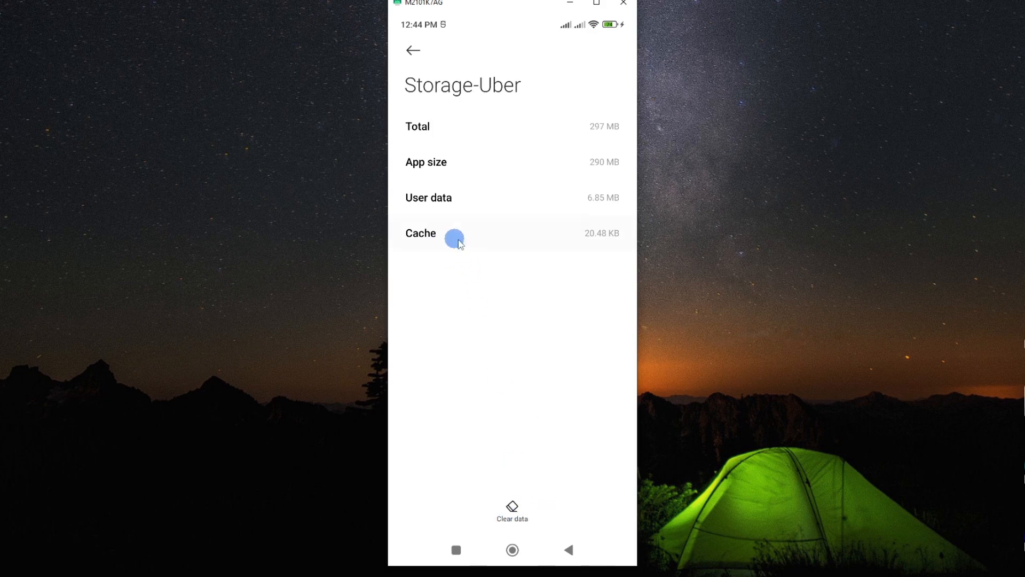
{"action": "mouse_move", "coordinate": [489, 537]}
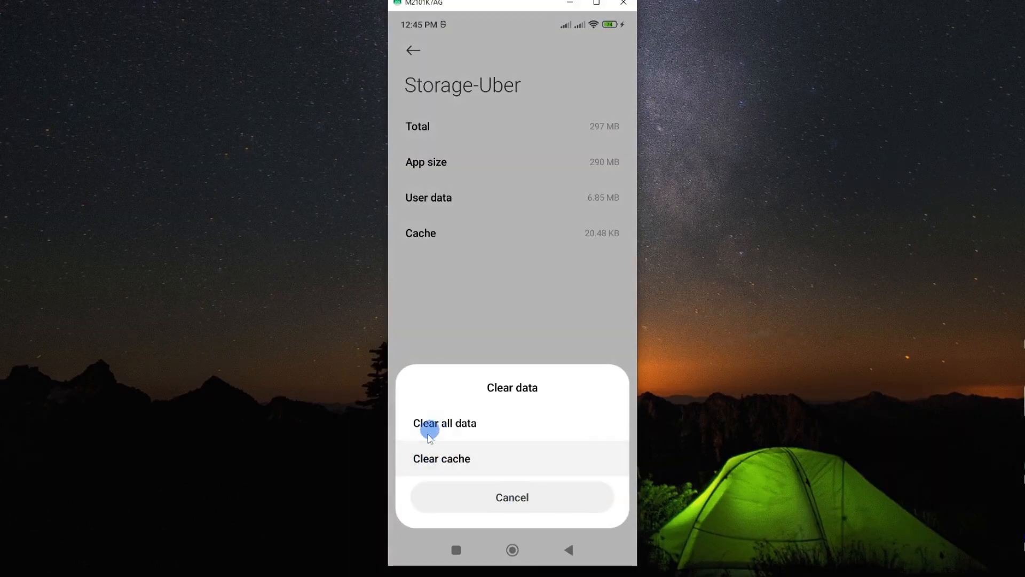
{"action": "mouse_move", "coordinate": [466, 458]}
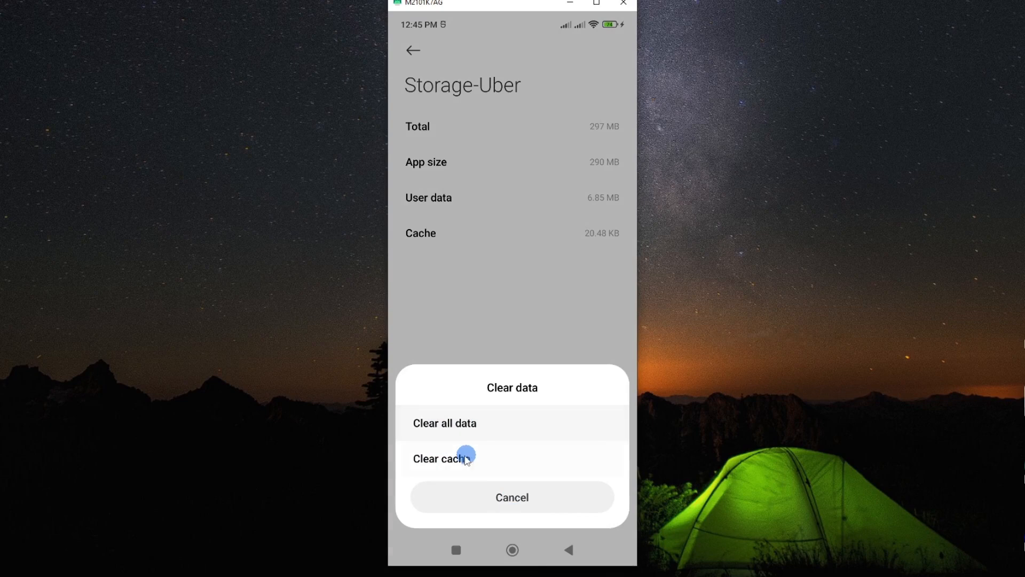
- Clear only Uber's cache, confirming so it drops to 0 B
{"action": "left_click", "coordinate": [441, 458]}
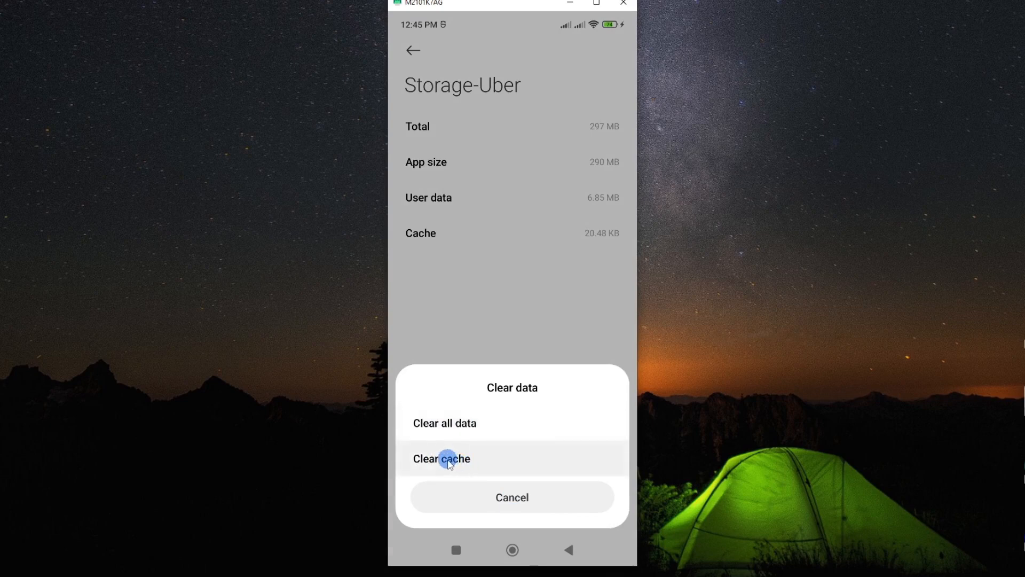
{"action": "left_click", "coordinate": [441, 458]}
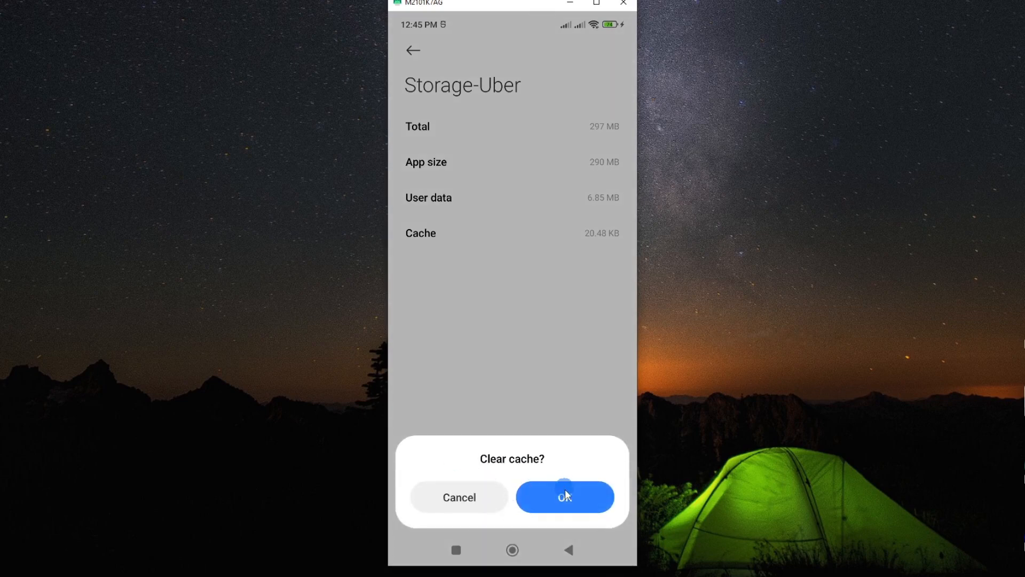
{"action": "left_click", "coordinate": [564, 496]}
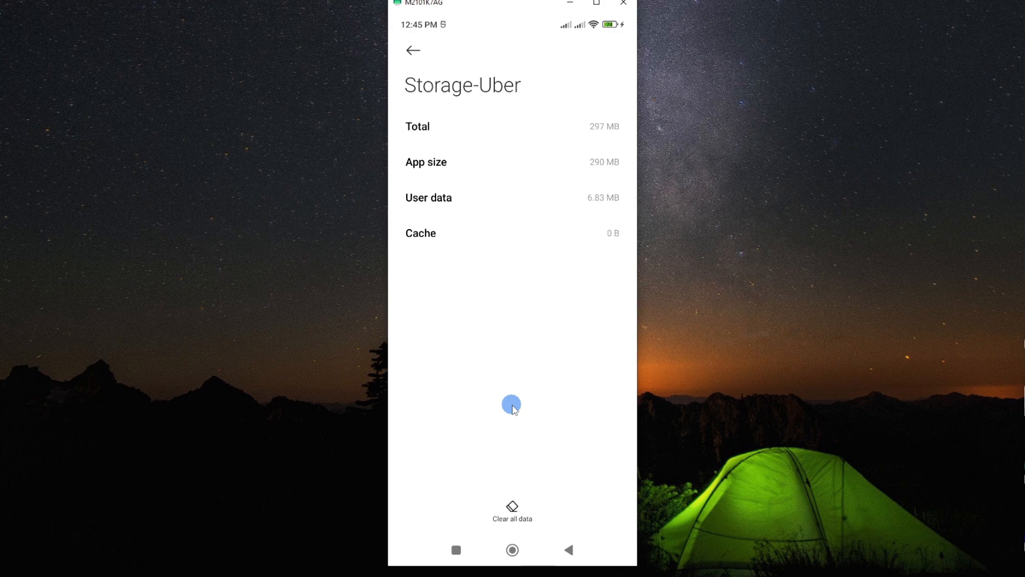
- From the home screen, go to the Play Store and bring up Uber's listing
{"action": "left_click", "coordinate": [511, 550]}
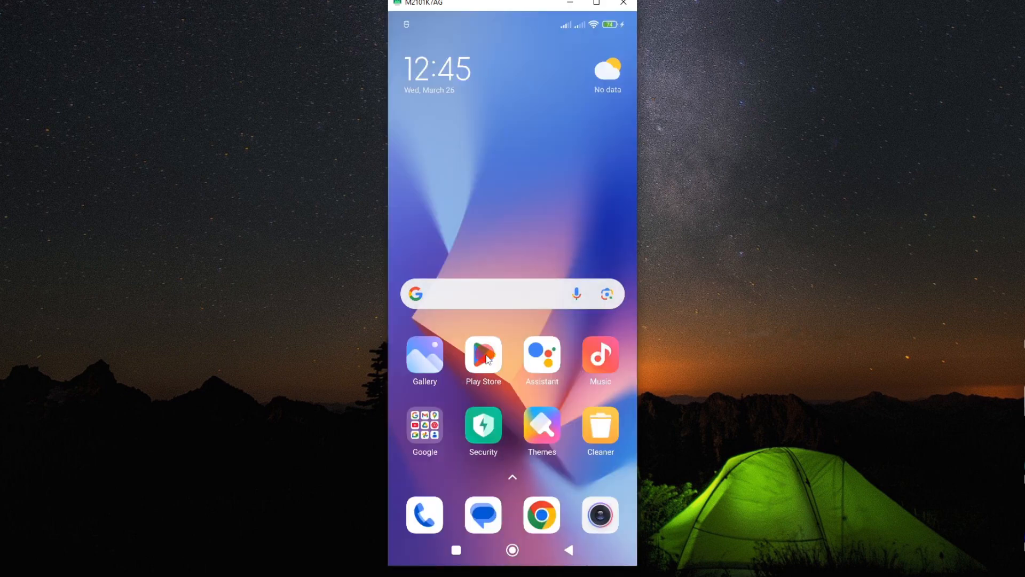
{"action": "left_click", "coordinate": [483, 359]}
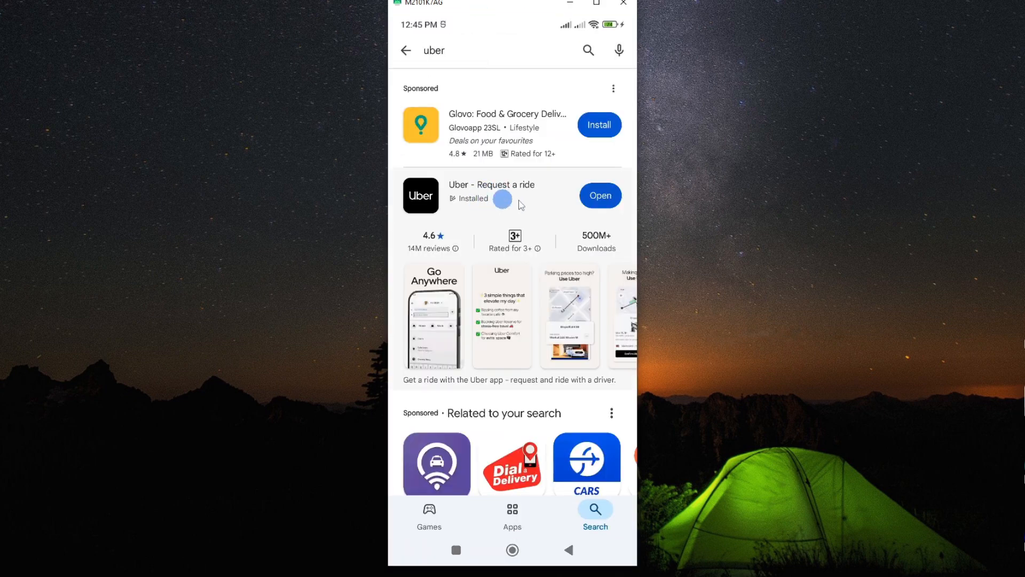
{"action": "left_click", "coordinate": [491, 183]}
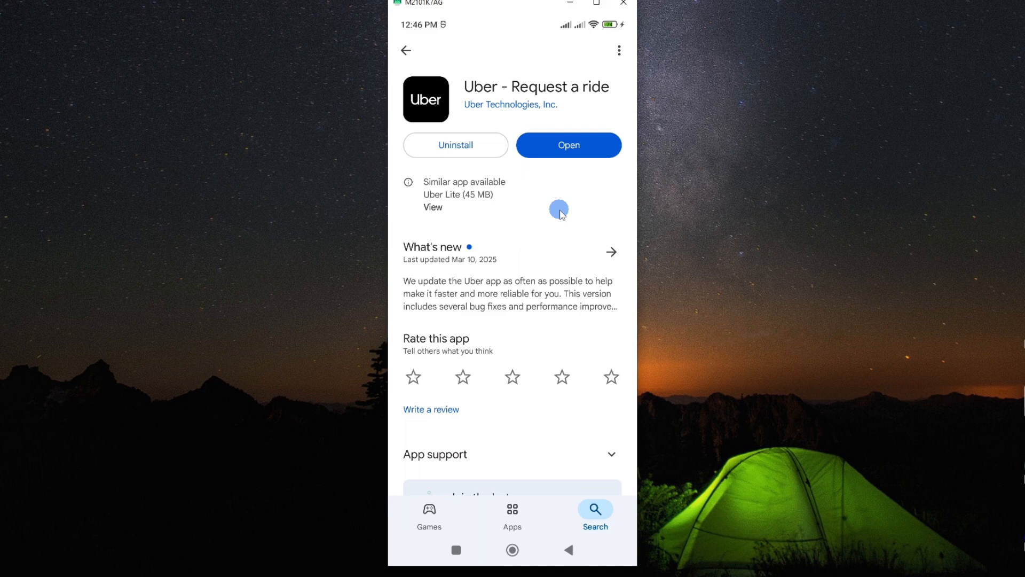
{"action": "mouse_move", "coordinate": [568, 145]}
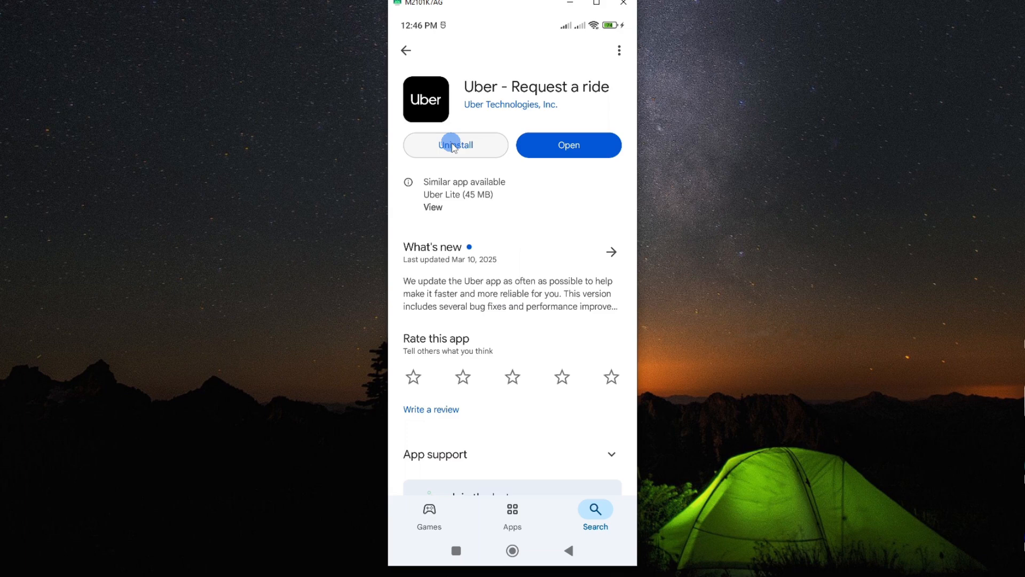
{"action": "mouse_move", "coordinate": [516, 101]}
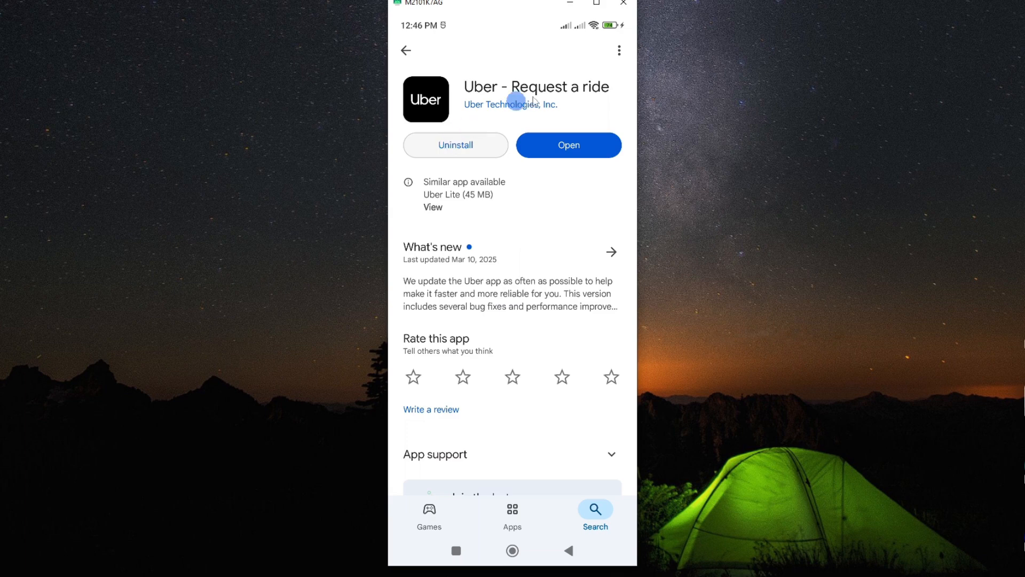
{"action": "mouse_move", "coordinate": [557, 220]}
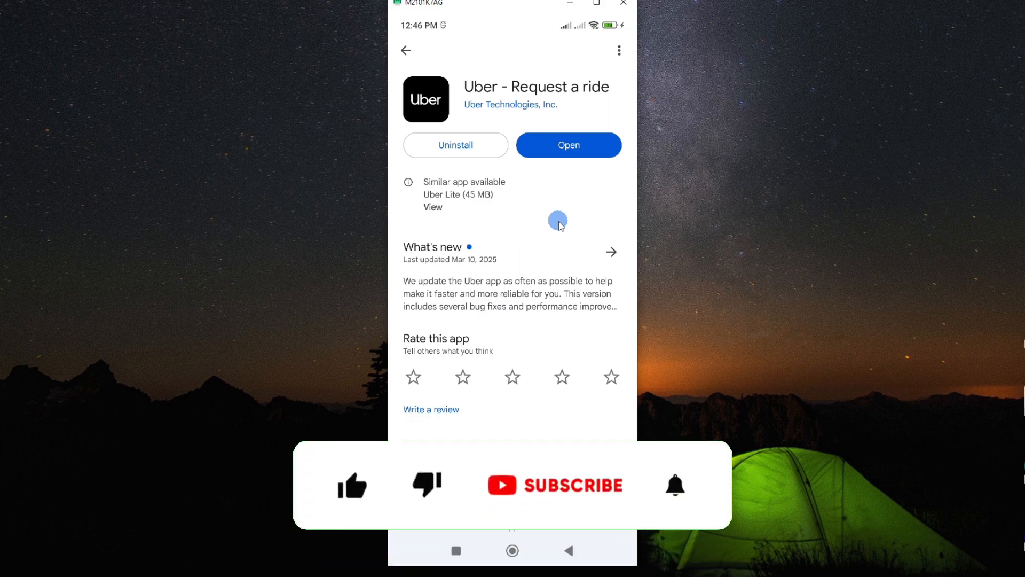
- View Uber's Play Store page with its Uninstall and Open options, leaving it unchanged
{"action": "left_click", "coordinate": [351, 485]}
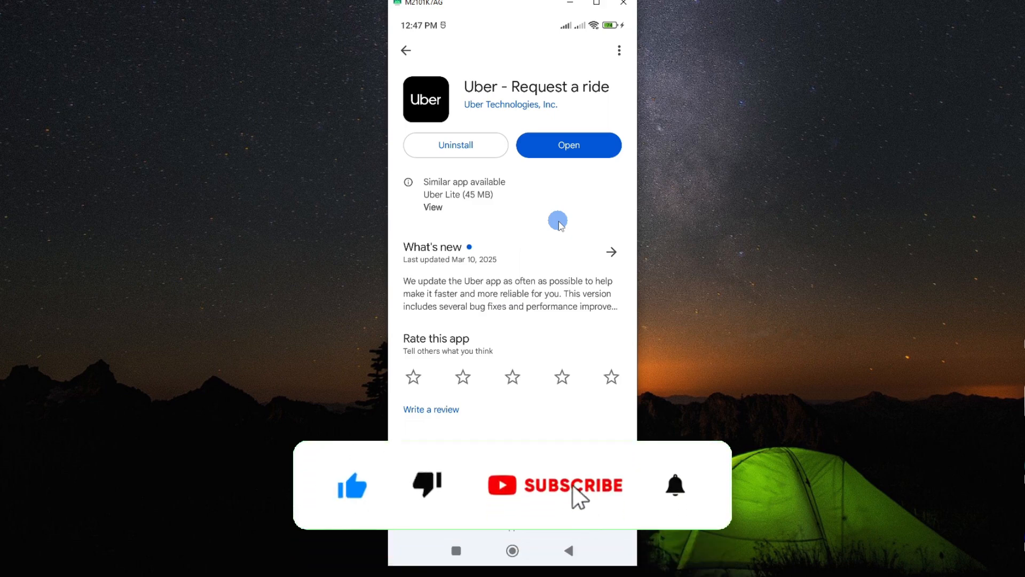